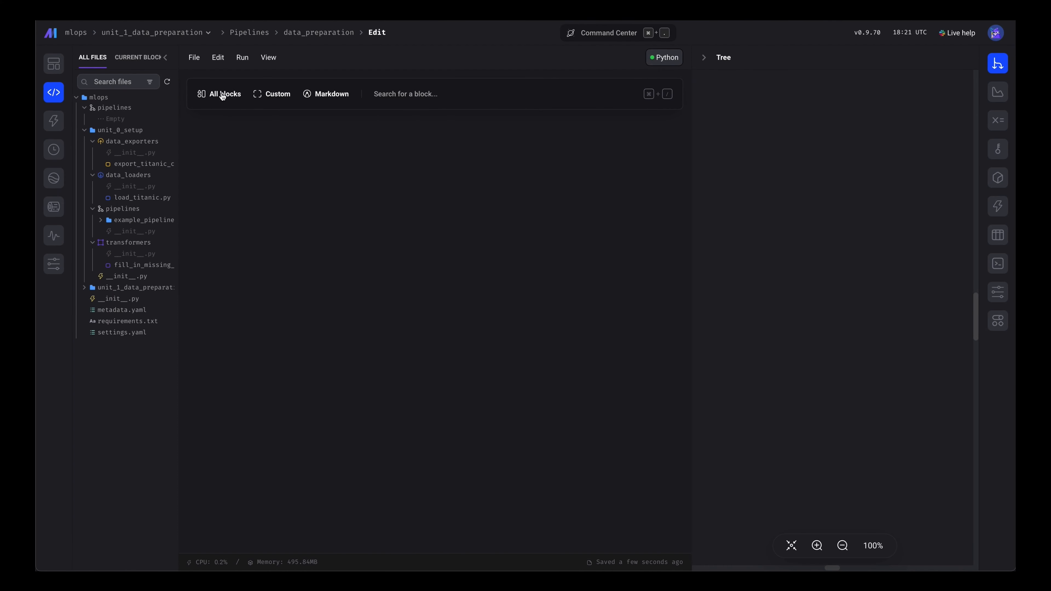
Add a Python data loader block named 'ingest' to the data_preparation pipeline
{"action": "left_click", "coordinate": [224, 93]}
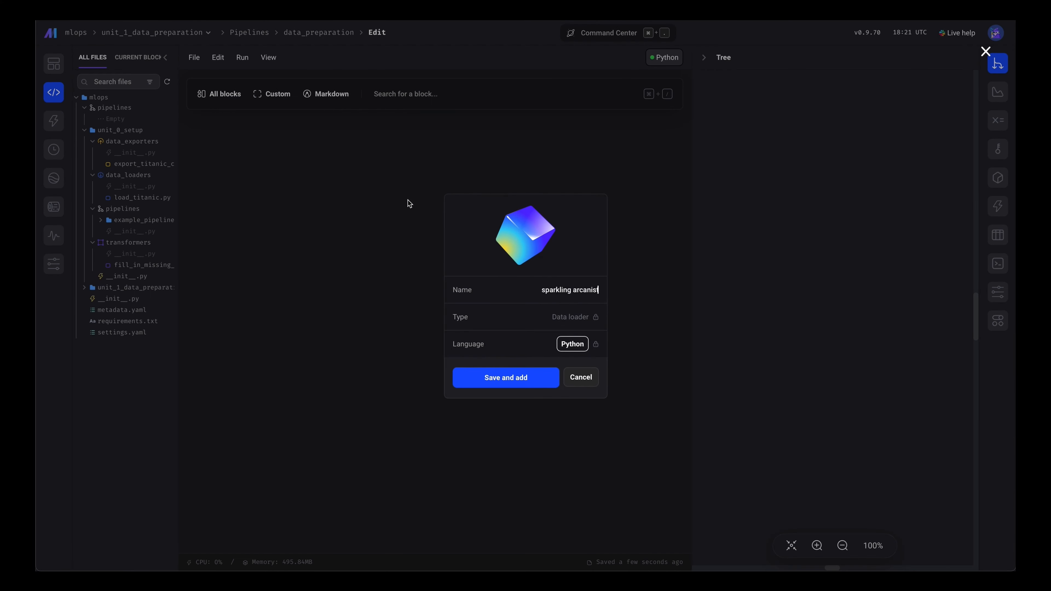
{"action": "type", "text": "Inges"}
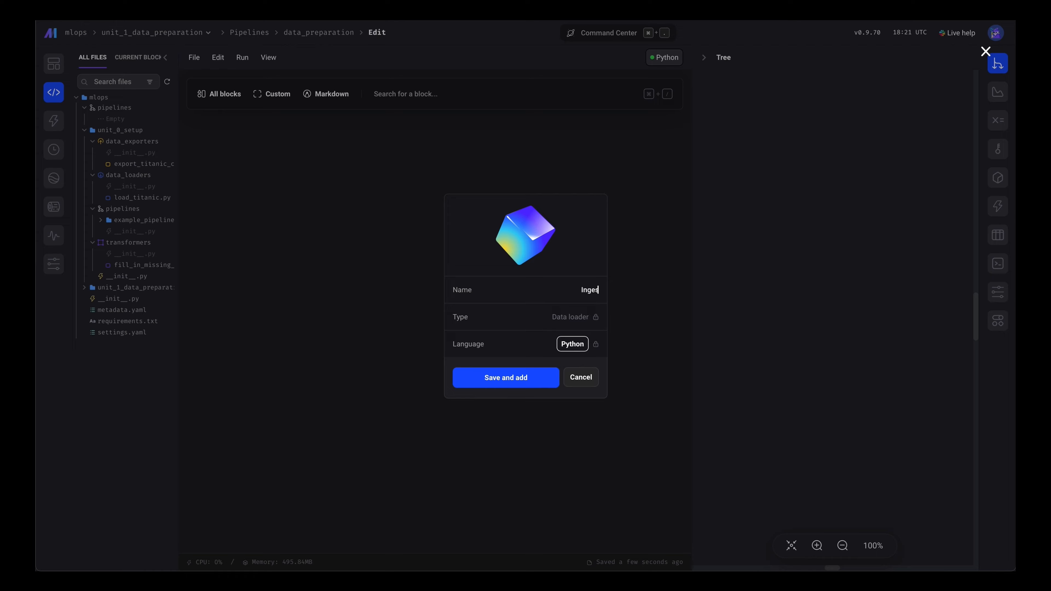
{"action": "left_click", "coordinate": [580, 376]}
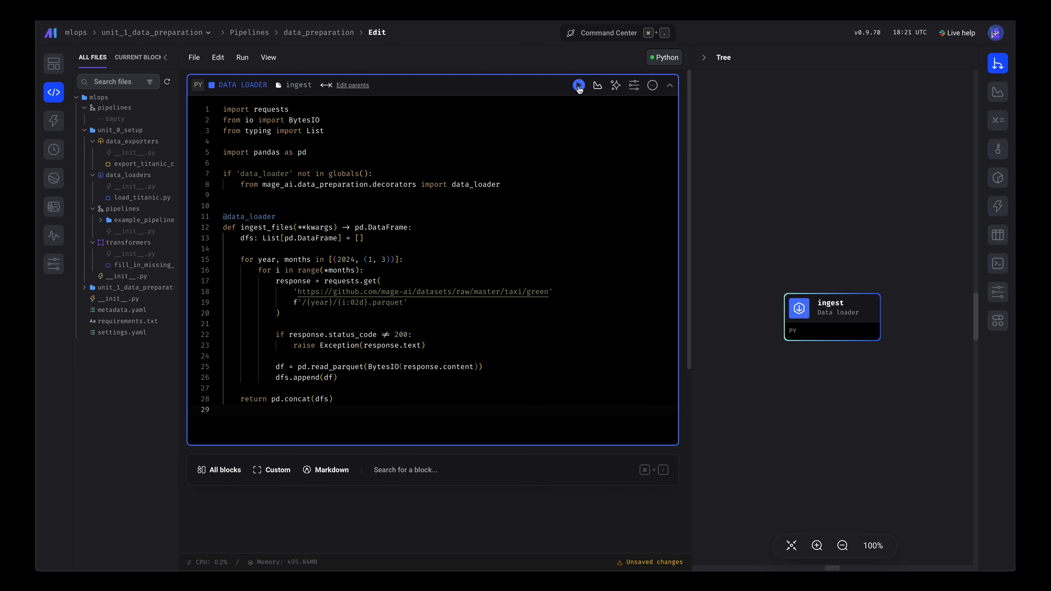
Run the ingest block so it returns the green taxi trip records table
{"action": "left_click", "coordinate": [578, 86]}
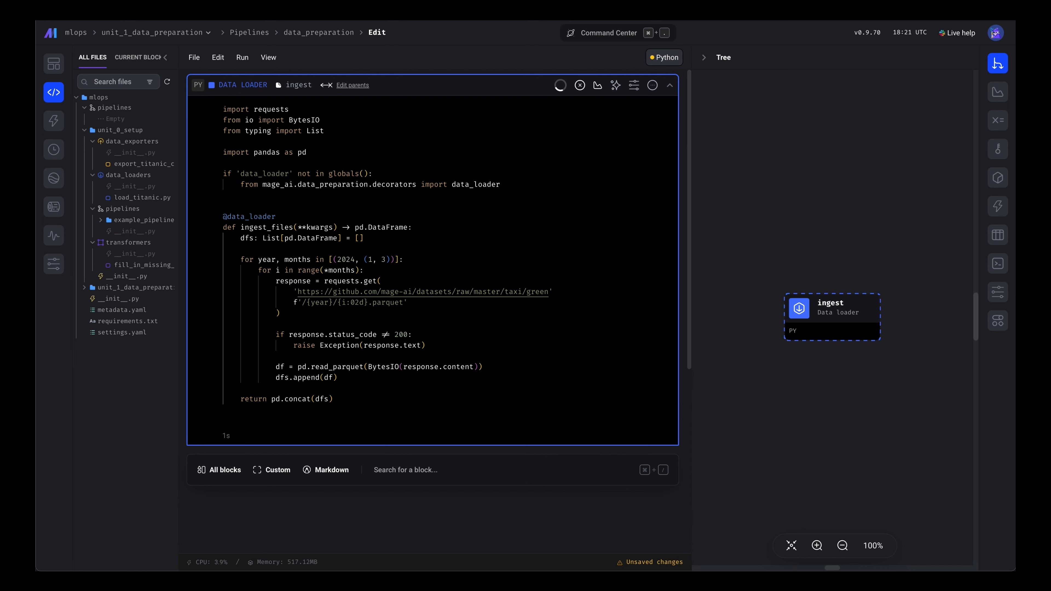
{"action": "left_click", "coordinate": [578, 80]}
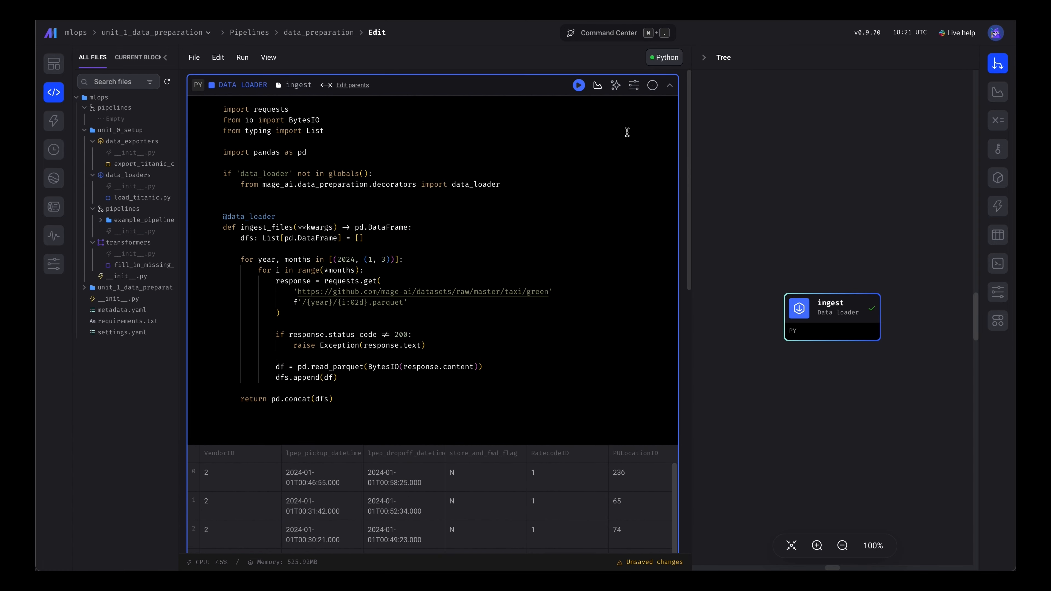
{"action": "mouse_move", "coordinate": [169, 63]}
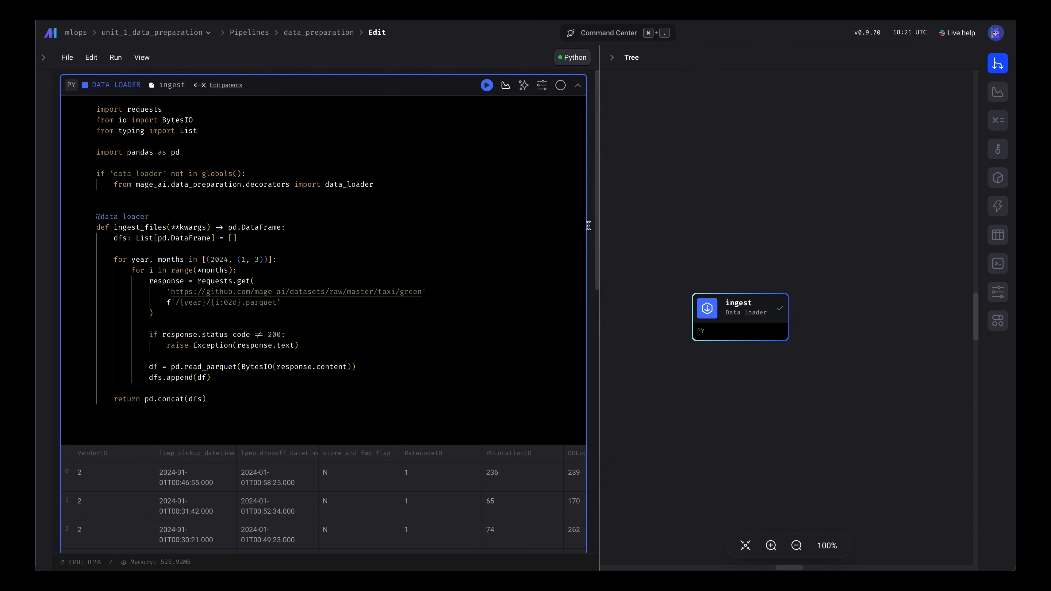
Add a time series bar chart to the ingest block
{"action": "left_click", "coordinate": [475, 85]}
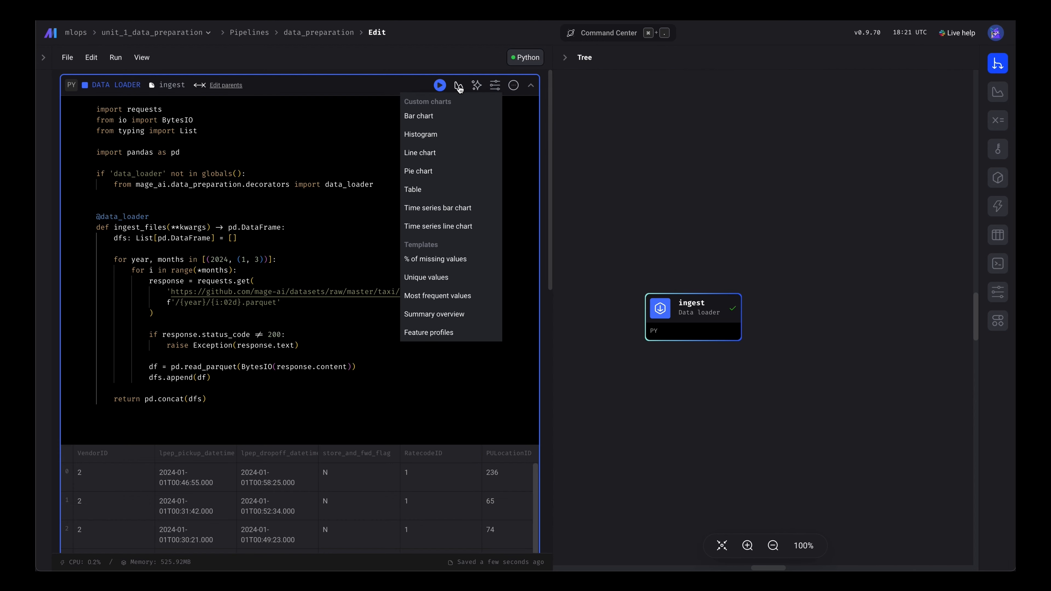
{"action": "left_click", "coordinate": [469, 209]}
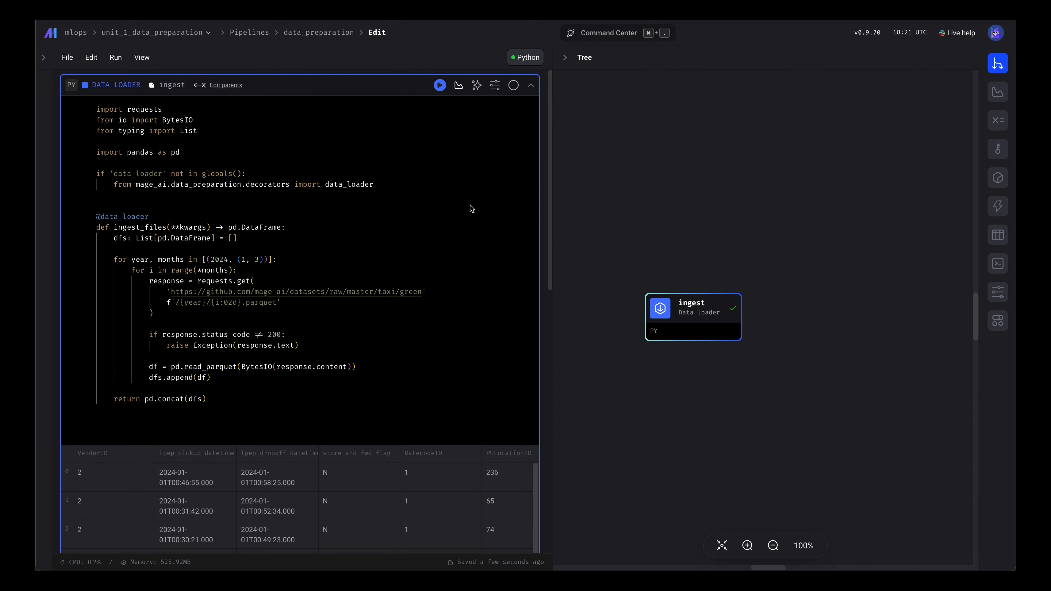
{"action": "left_click", "coordinate": [998, 92]}
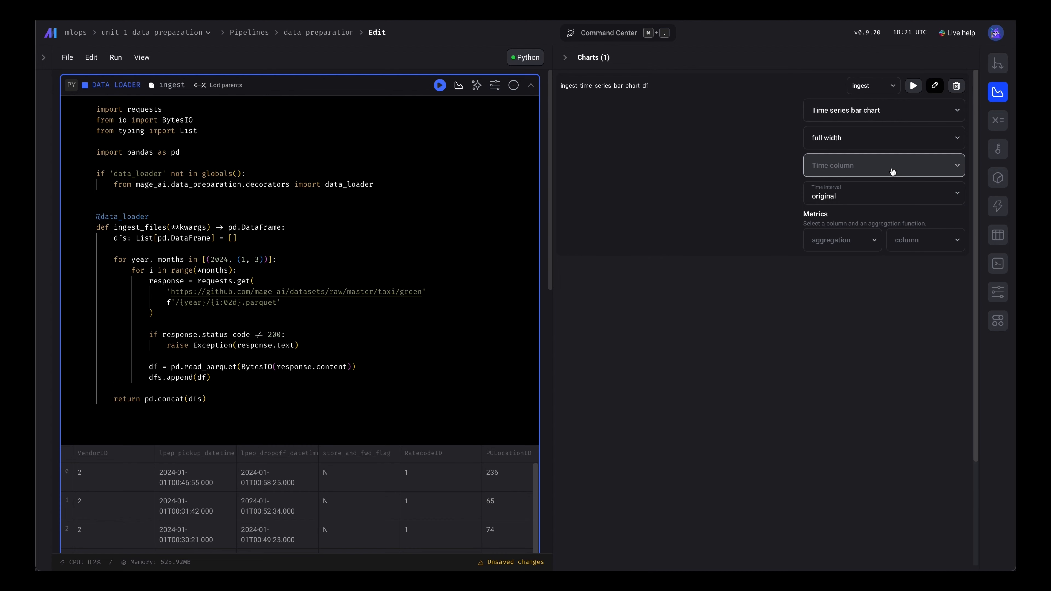
Use lpep_pickup_datetime as the time column with count of lpep_pickup_datetime as the metric
{"action": "left_click", "coordinate": [882, 165]}
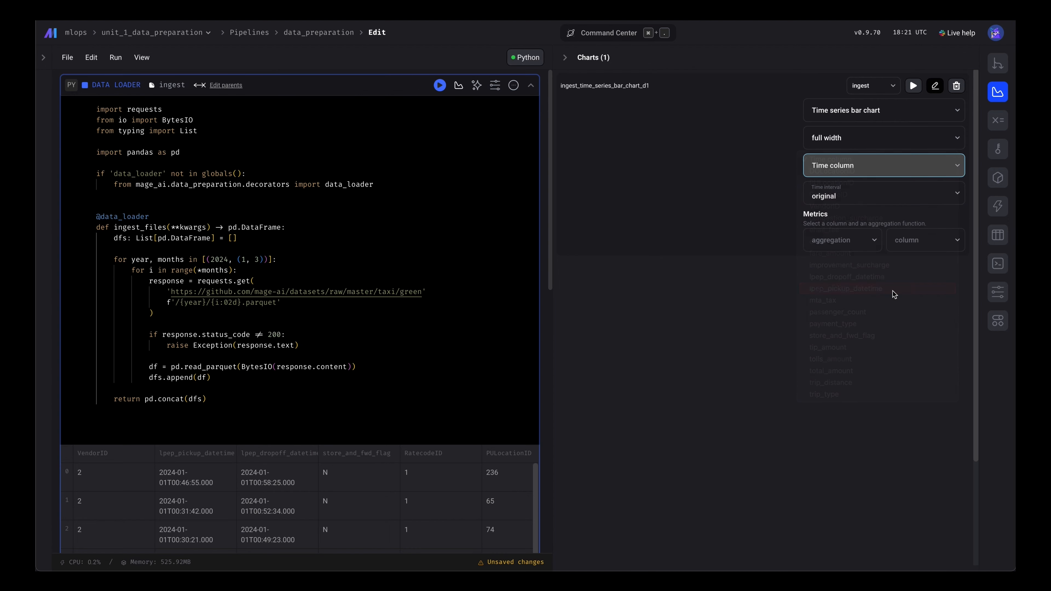
{"action": "left_click", "coordinate": [844, 288]}
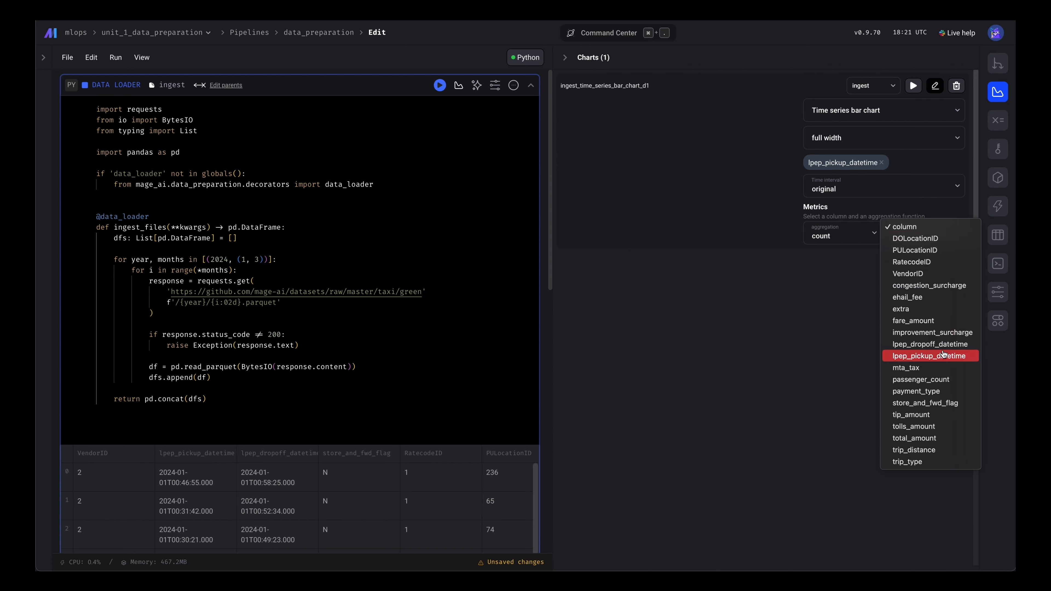
{"action": "left_click", "coordinate": [930, 356]}
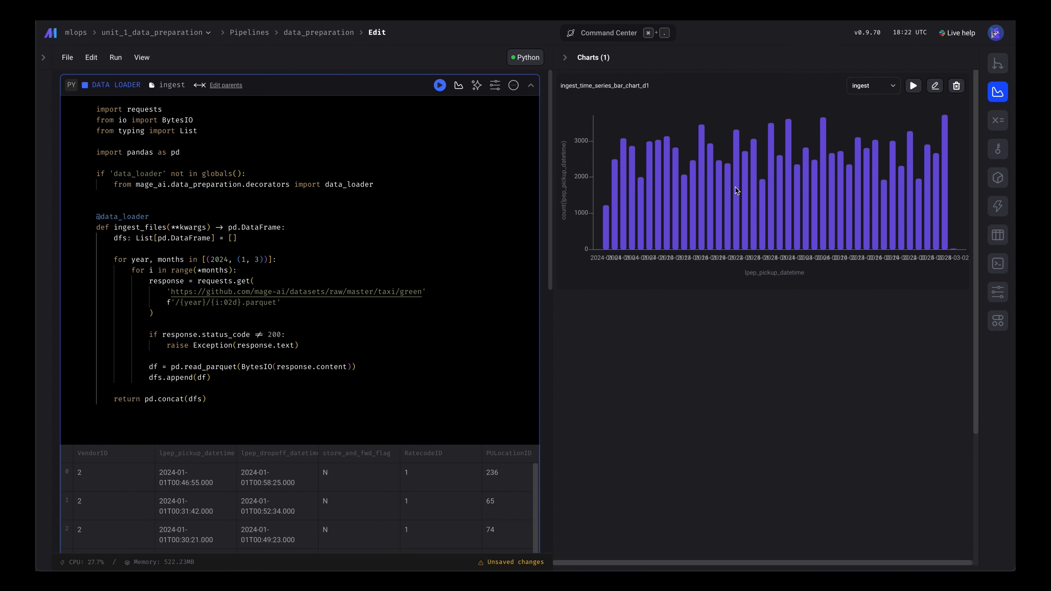
{"action": "mouse_move", "coordinate": [873, 224]}
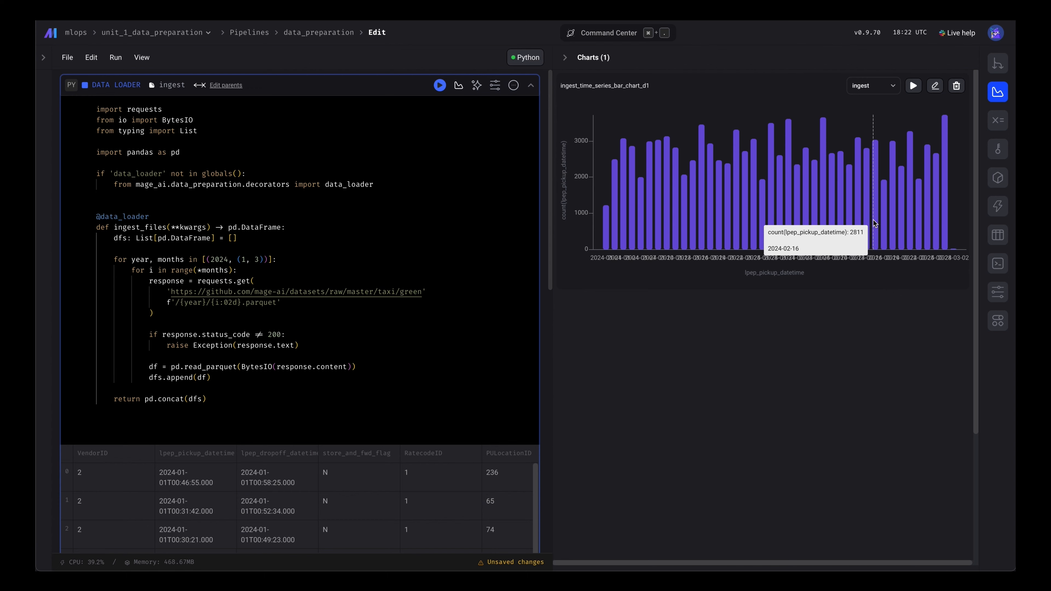
{"action": "mouse_move", "coordinate": [469, 107]}
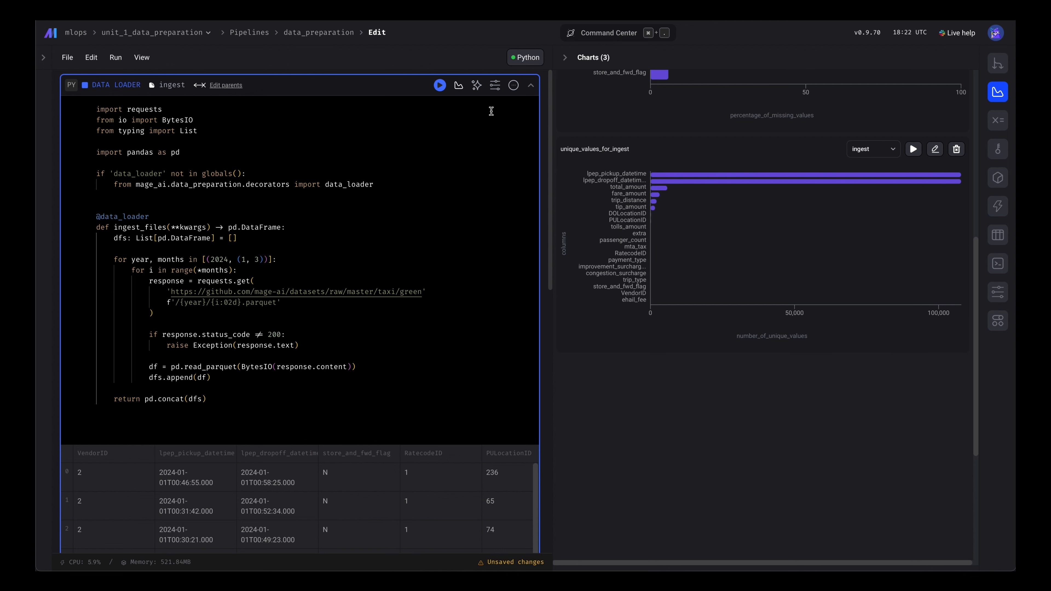
Add a most frequent values chart listing each column's mode, frequency and count
{"action": "left_click", "coordinate": [459, 86]}
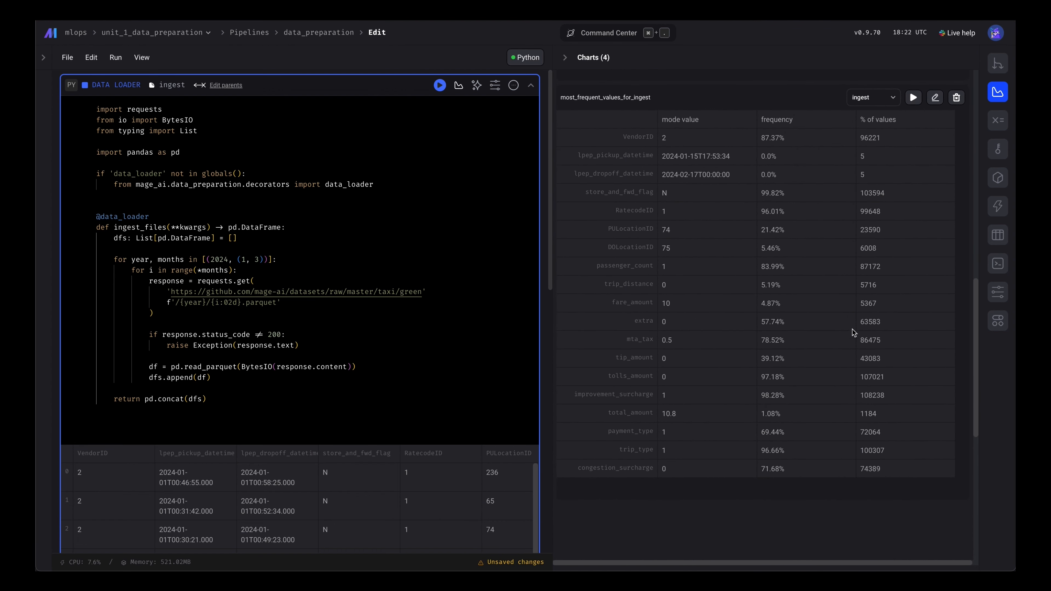
Add summary overview (20 columns, 110,128 rows) and feature profiles charts for ingest
{"action": "left_click", "coordinate": [458, 86]}
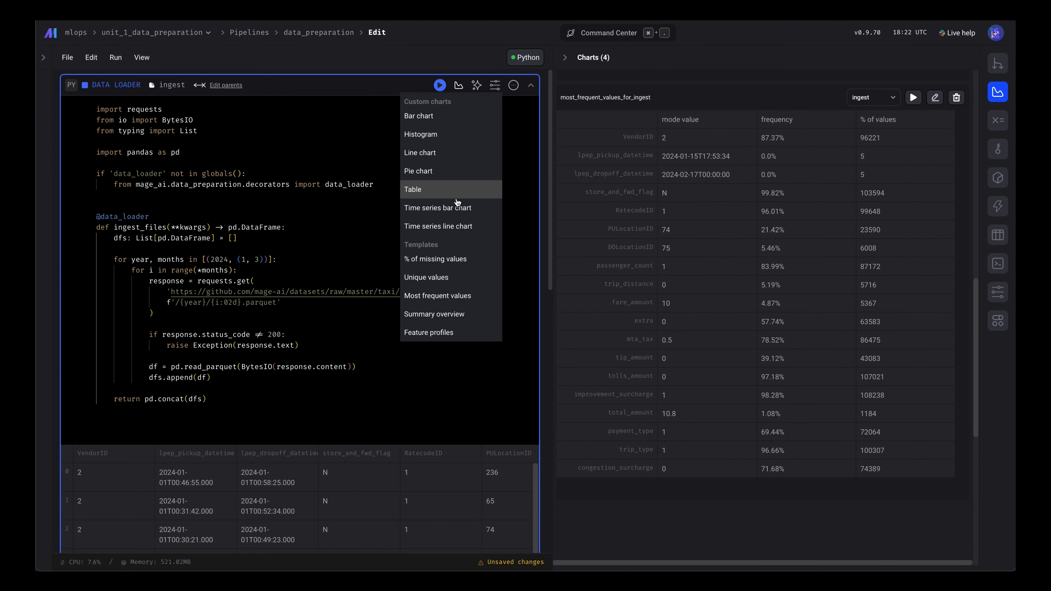
{"action": "left_click", "coordinate": [752, 327]}
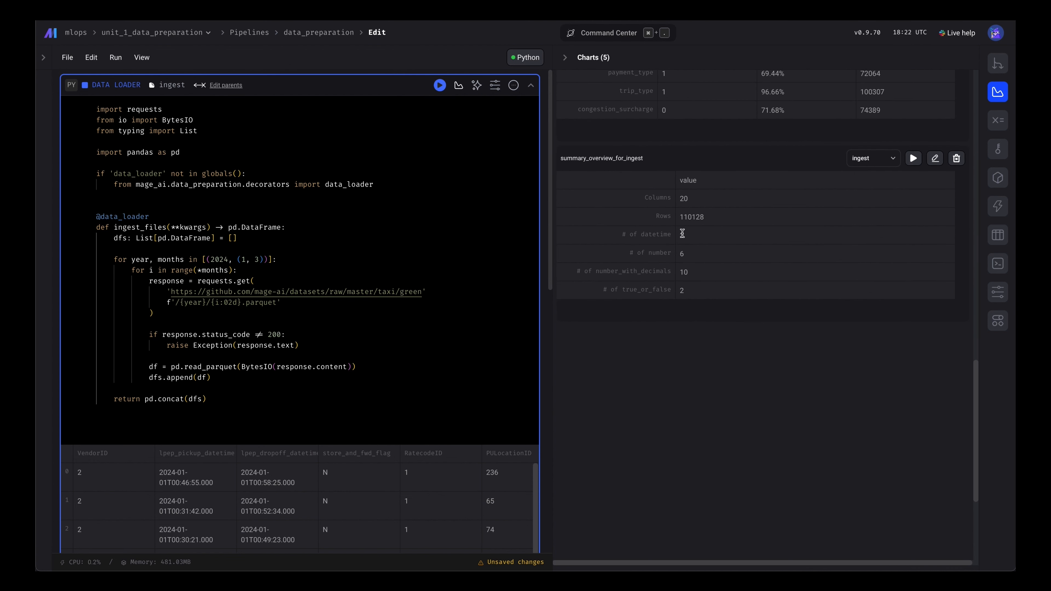
{"action": "left_click", "coordinate": [457, 85]}
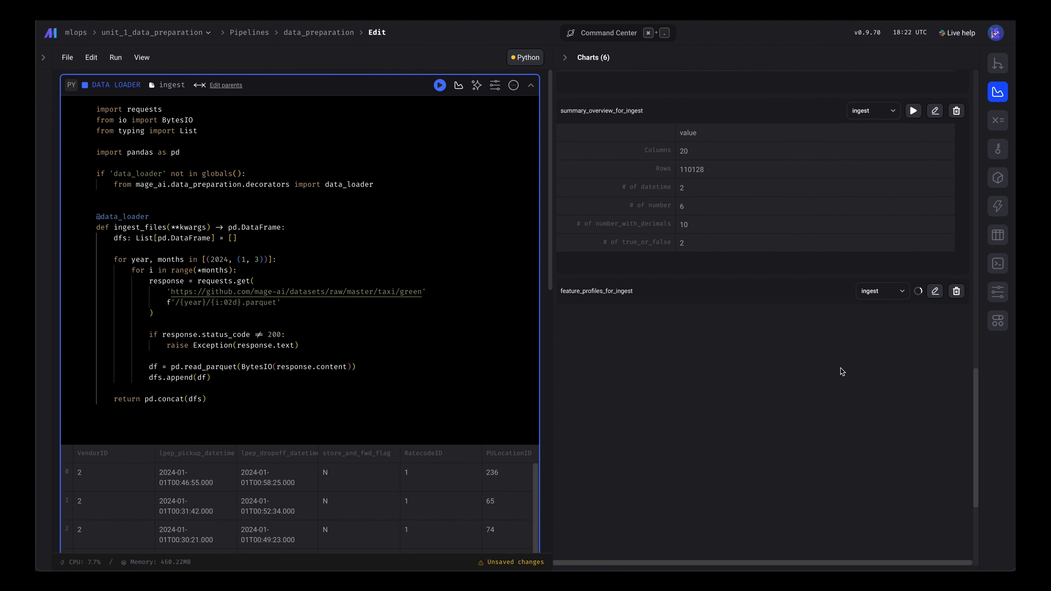
Scroll through the feature profiles chart to review per-column type, counts and statistics
{"action": "scroll", "scroll_direction": "down", "scroll_amount": 3}
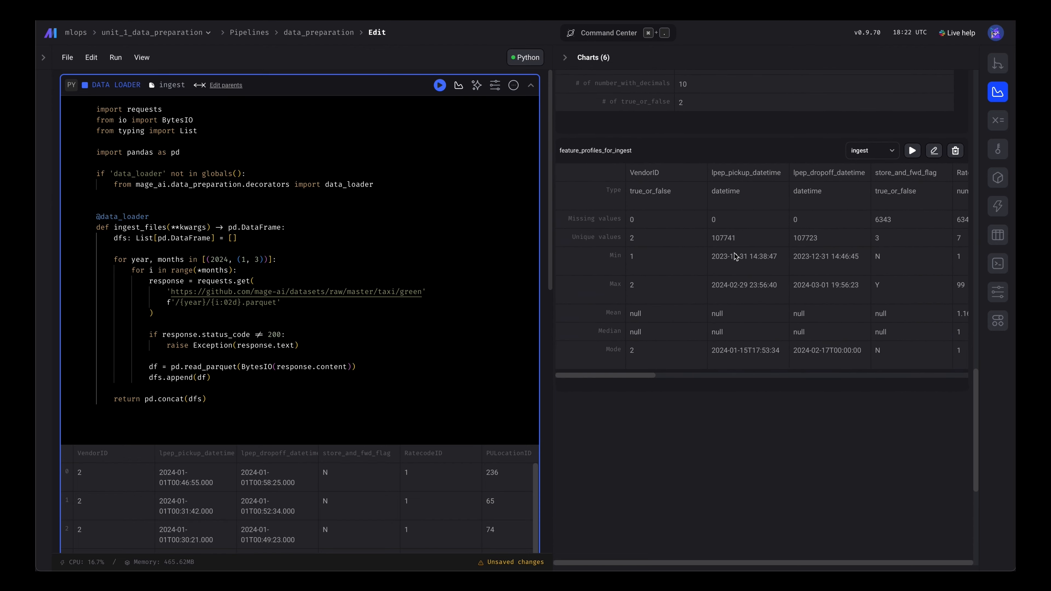
{"action": "scroll", "scroll_direction": "right", "scroll_amount": 3}
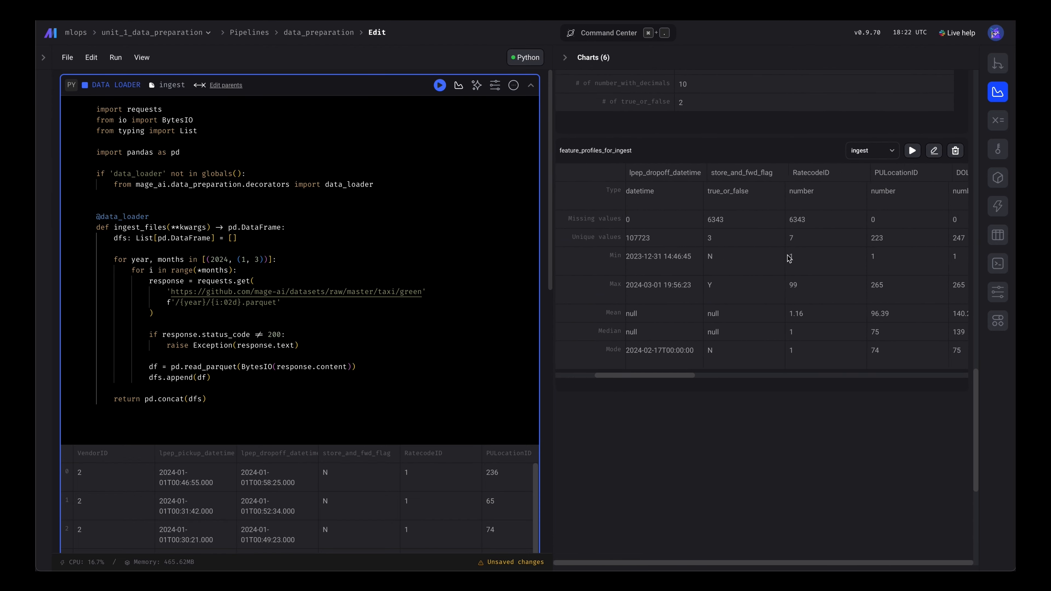
{"action": "scroll", "scroll_direction": "right", "scroll_amount": 3}
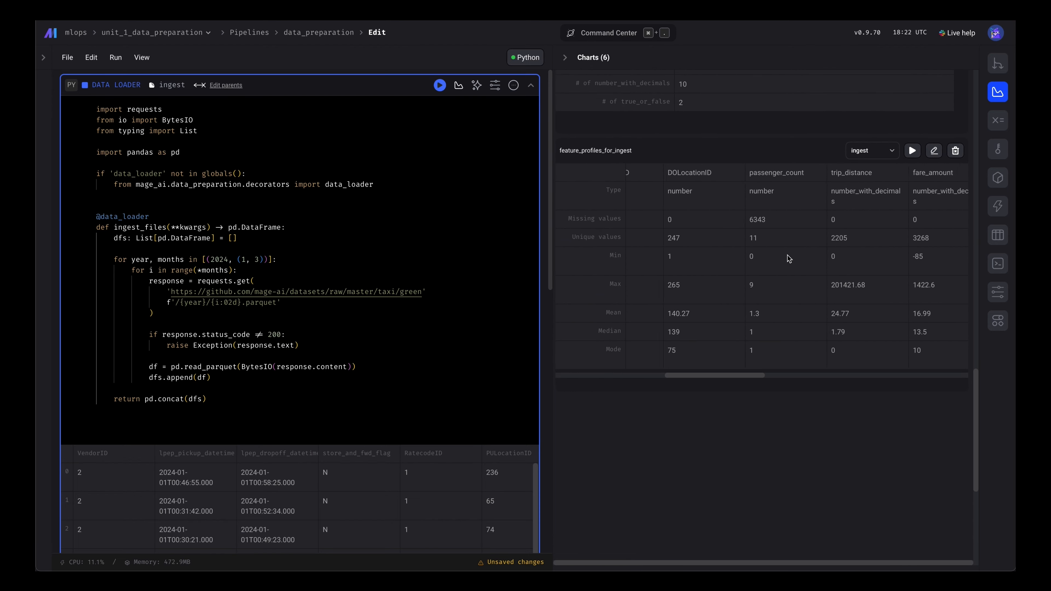